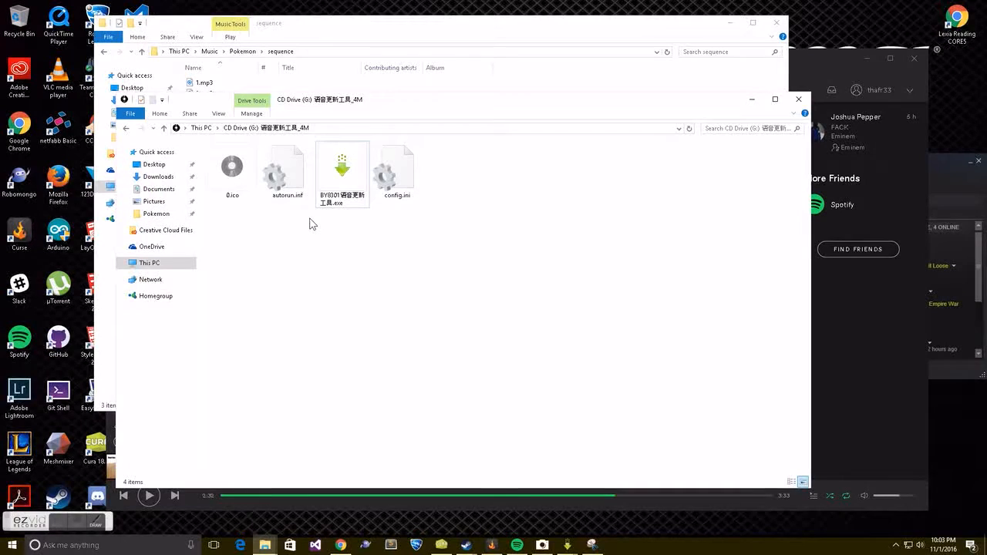
Step: Launch the BY8301 update tool, load 1.mp3, 2.mp3 and 3.mp3, and start flashing them to the module
{"action": "double_click", "coordinate": [342, 166]}
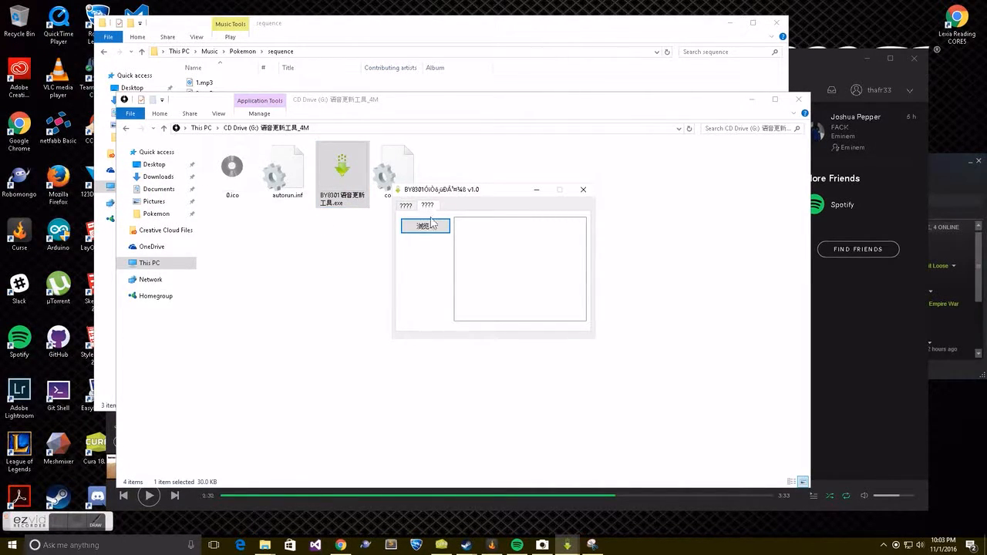
{"action": "left_click", "coordinate": [424, 225]}
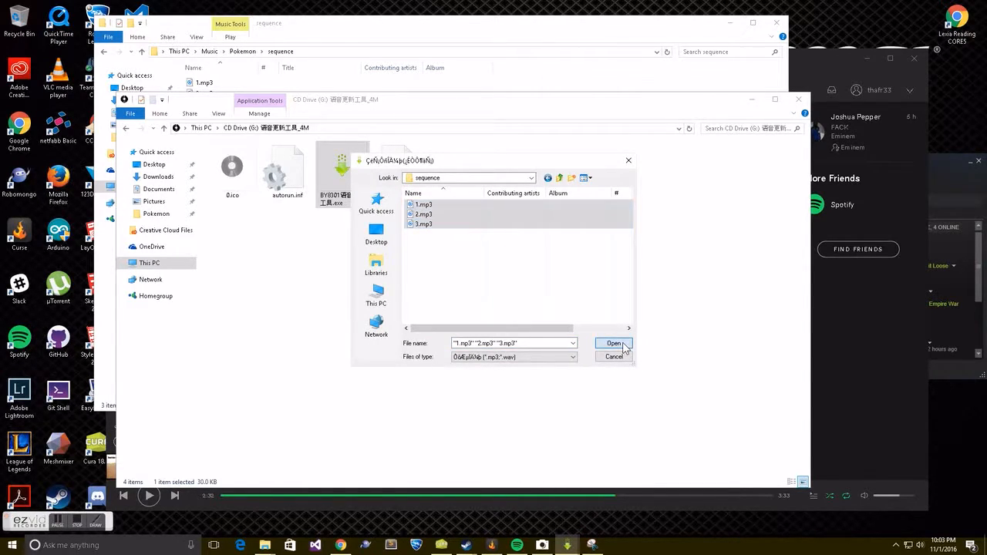
{"action": "left_click", "coordinate": [614, 343]}
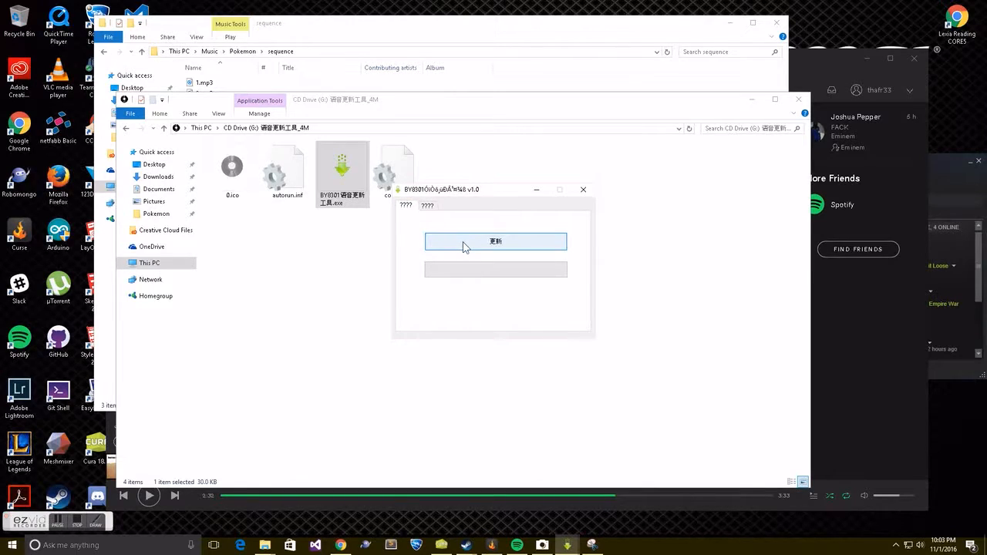
{"action": "left_click", "coordinate": [494, 241]}
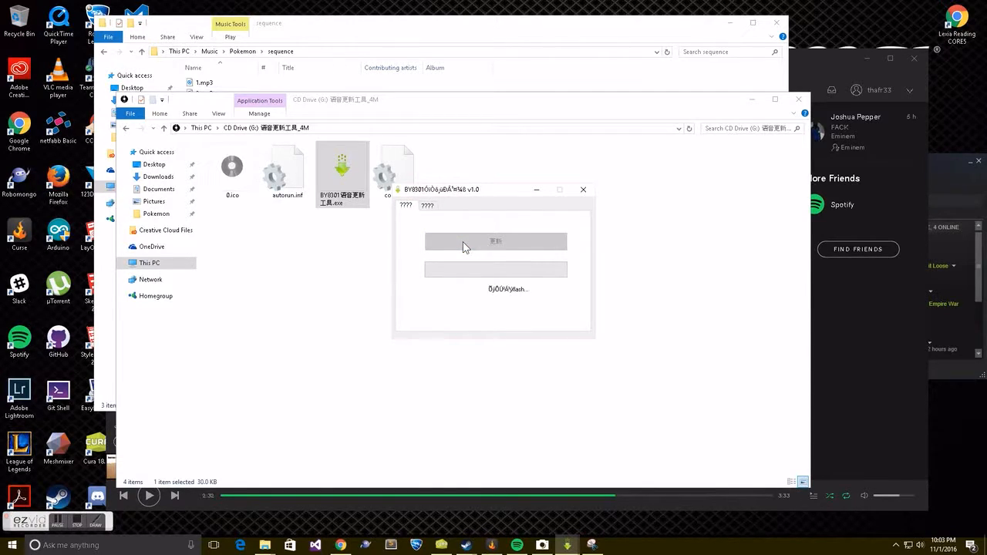